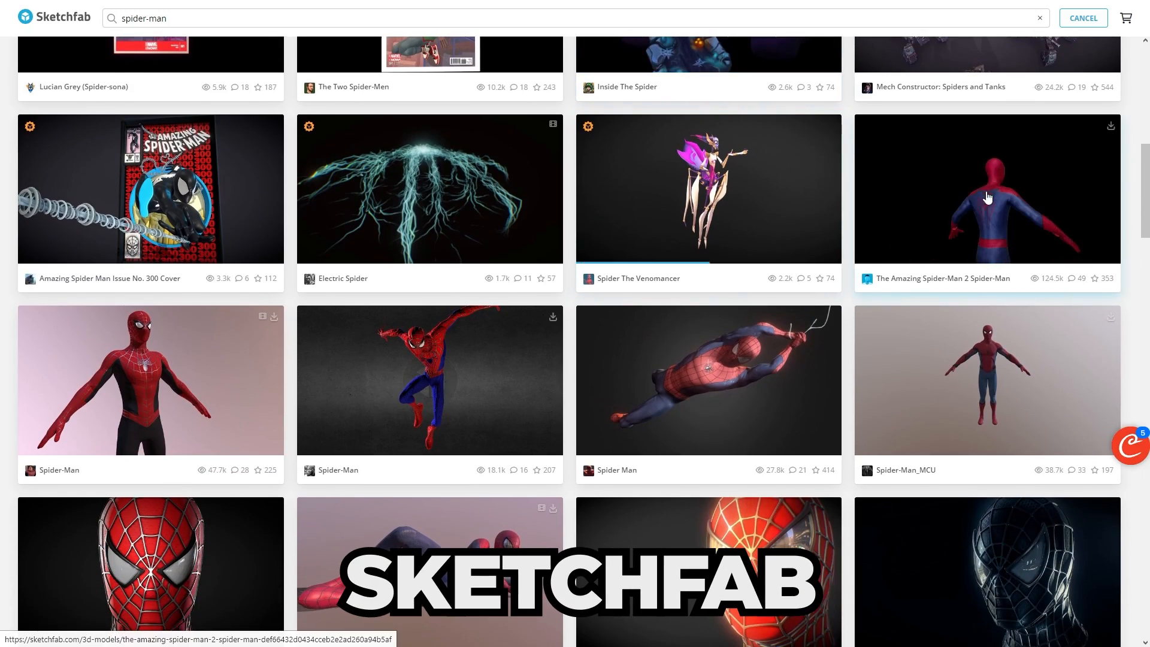
Choose The Amazing Spider-Man 2 Spider-Man model from the Sketchfab search results
left_click(986, 188)
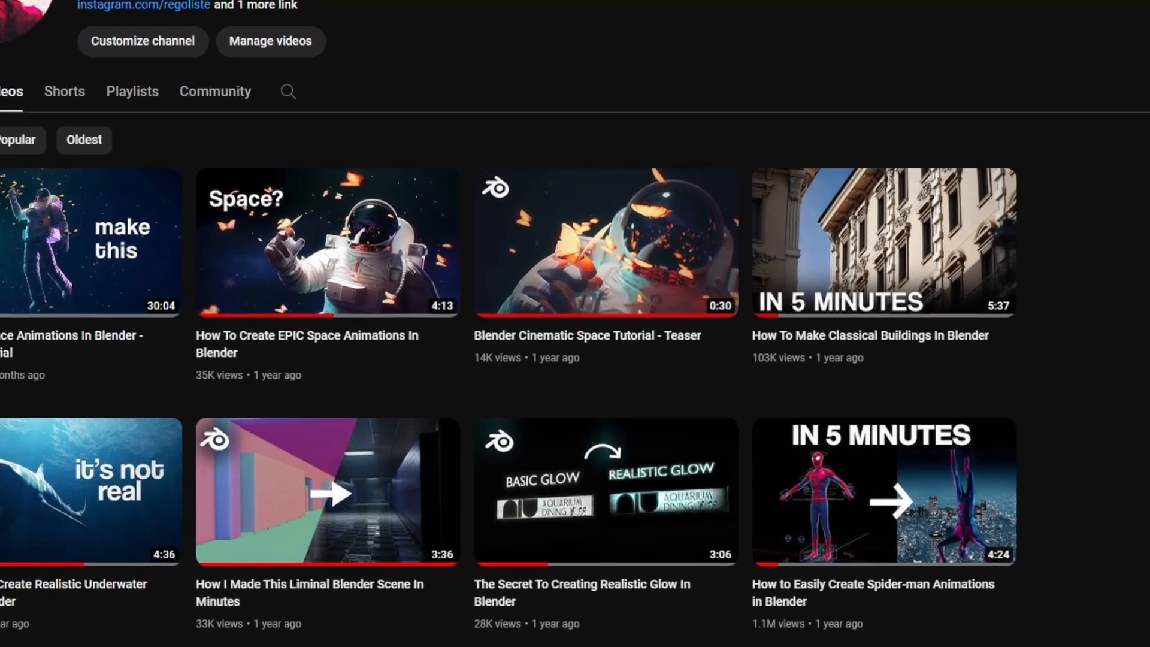
Start the 'How to Easily Create Spider-man Animations in Blender' tutorial video
left_click(883, 490)
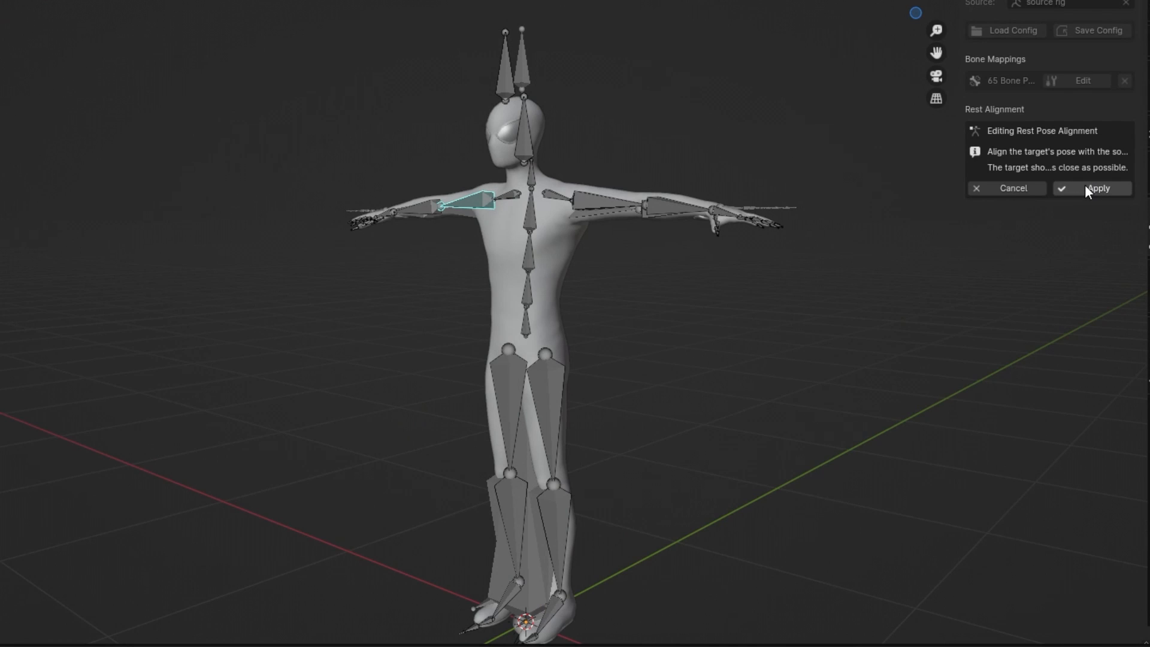
Apply the rest pose alignment so the target rig matches the source rig
left_click(1099, 188)
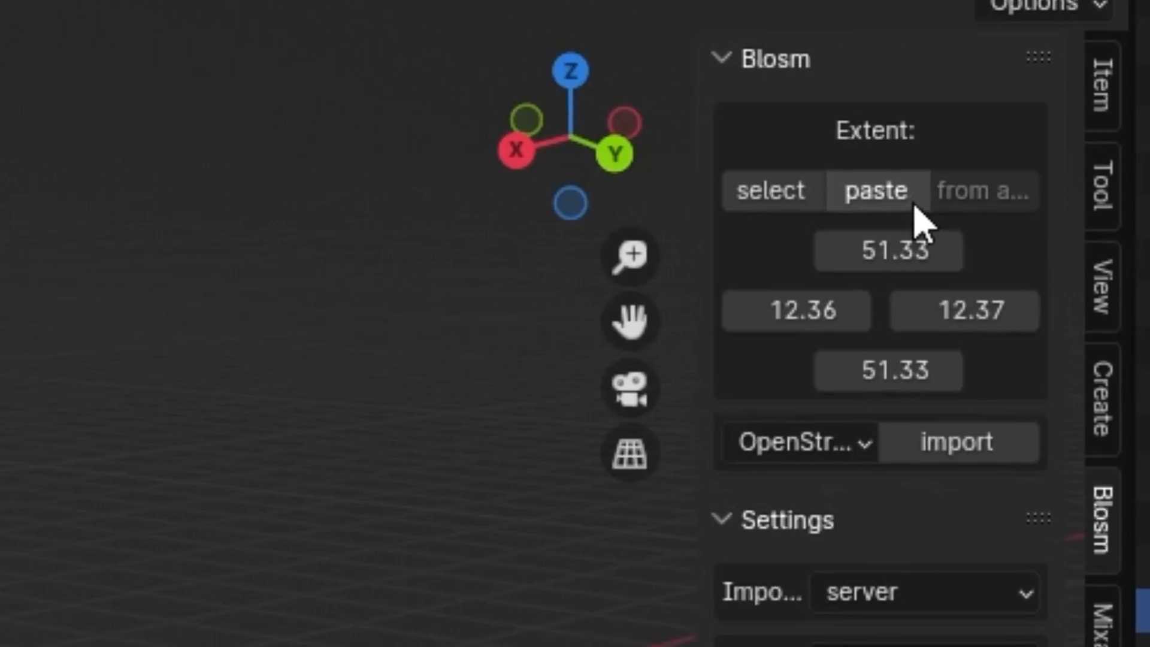
Import the city buildings for the pasted Blosm extent coordinates
left_click(958, 443)
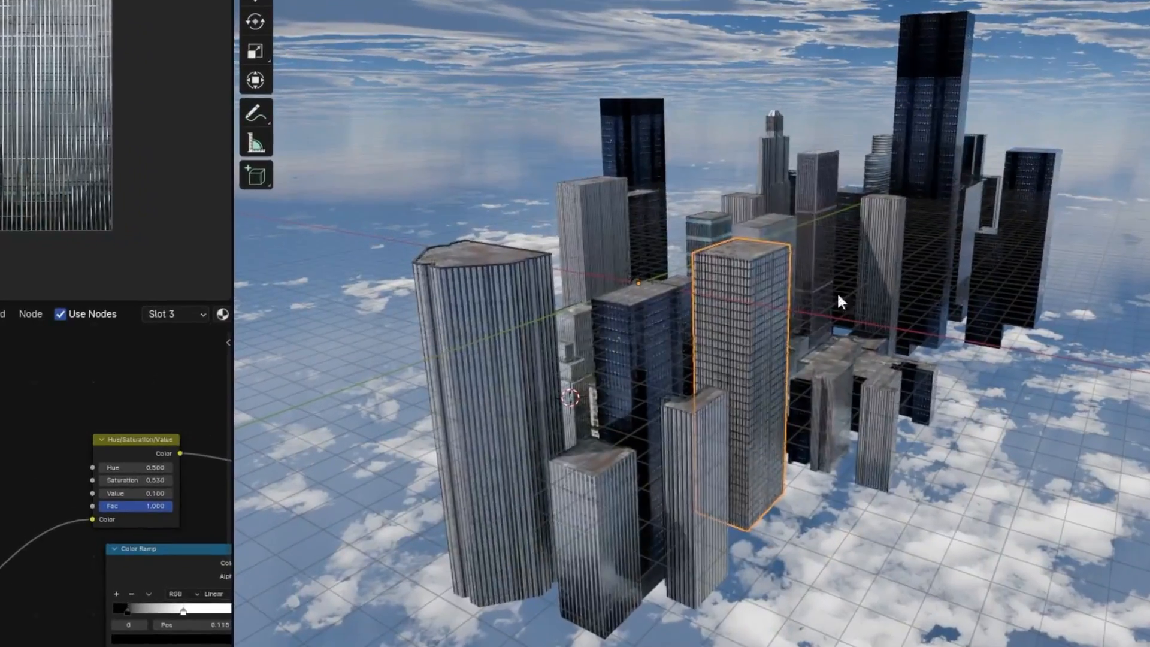
Bring up the object context menu to paste the copied city objects
right_click(841, 300)
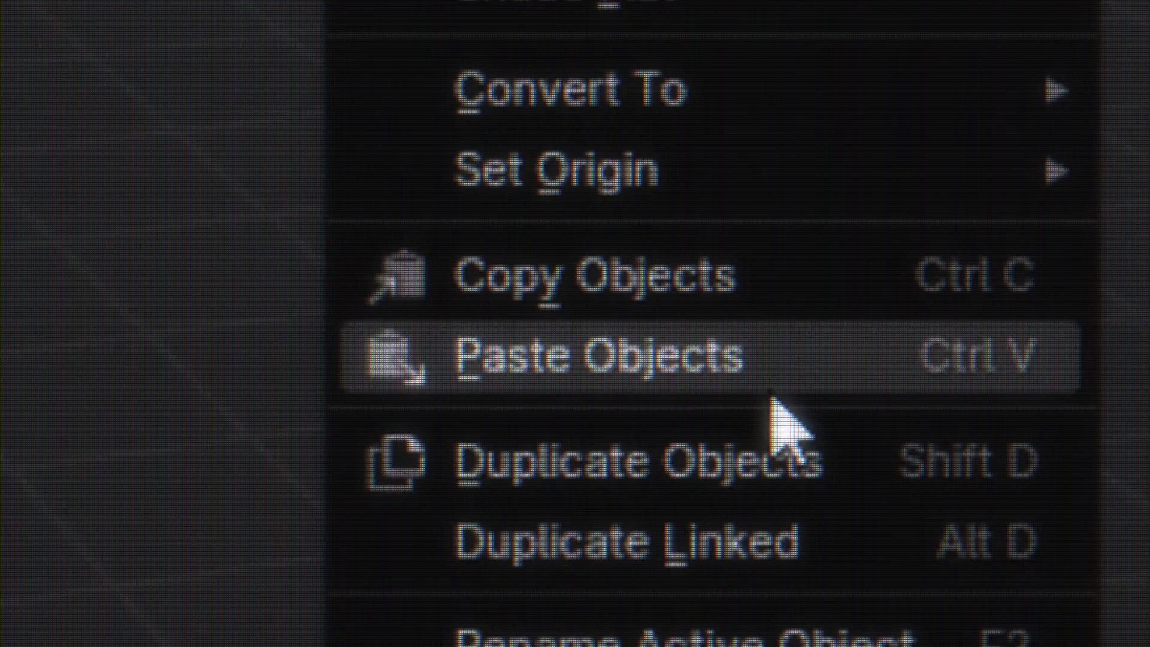